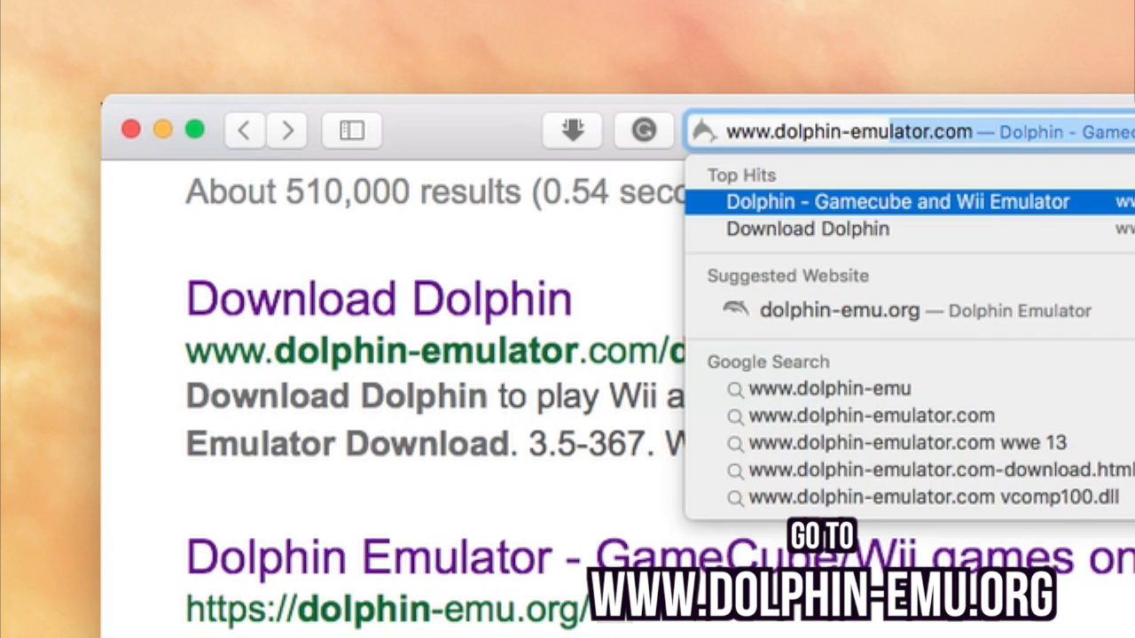
text(www.dolphin-emu.o)
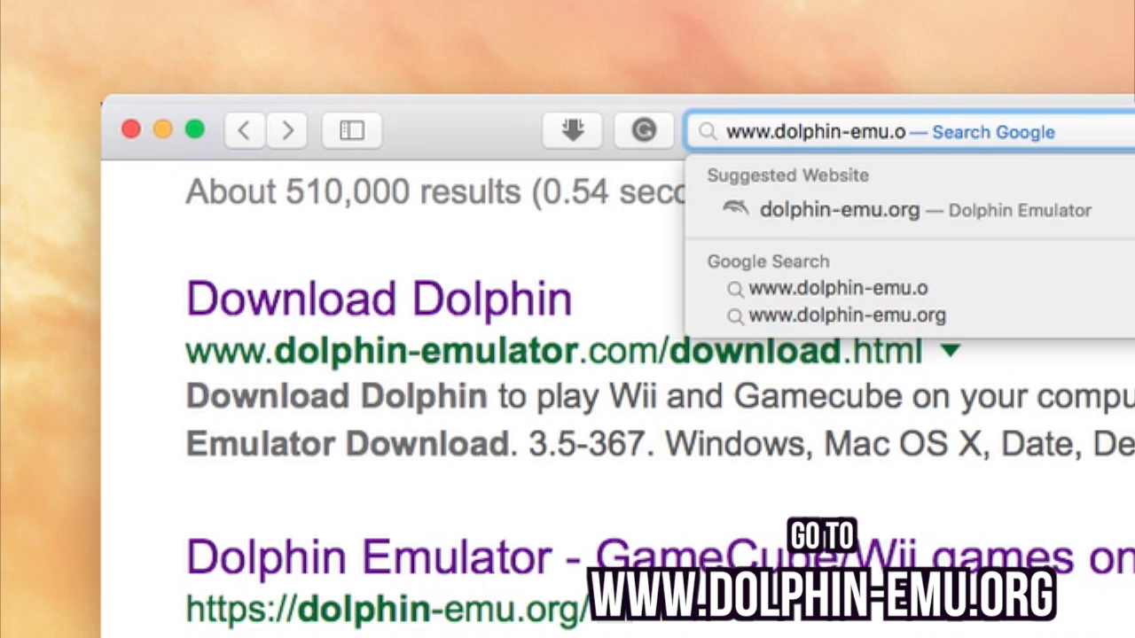
click(857, 209)
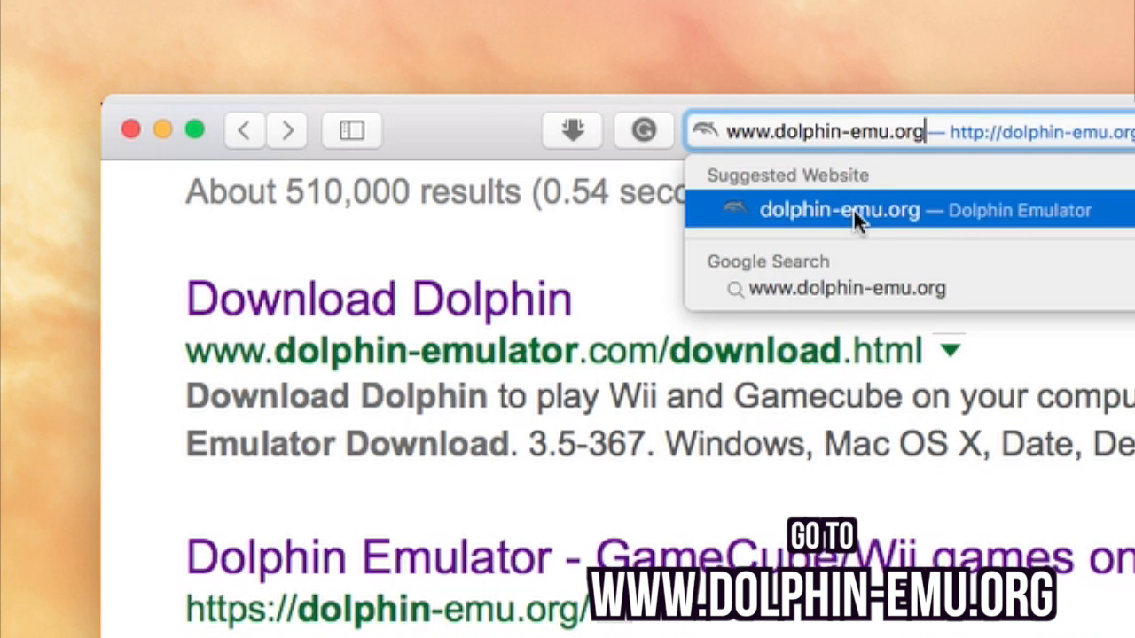
click(841, 209)
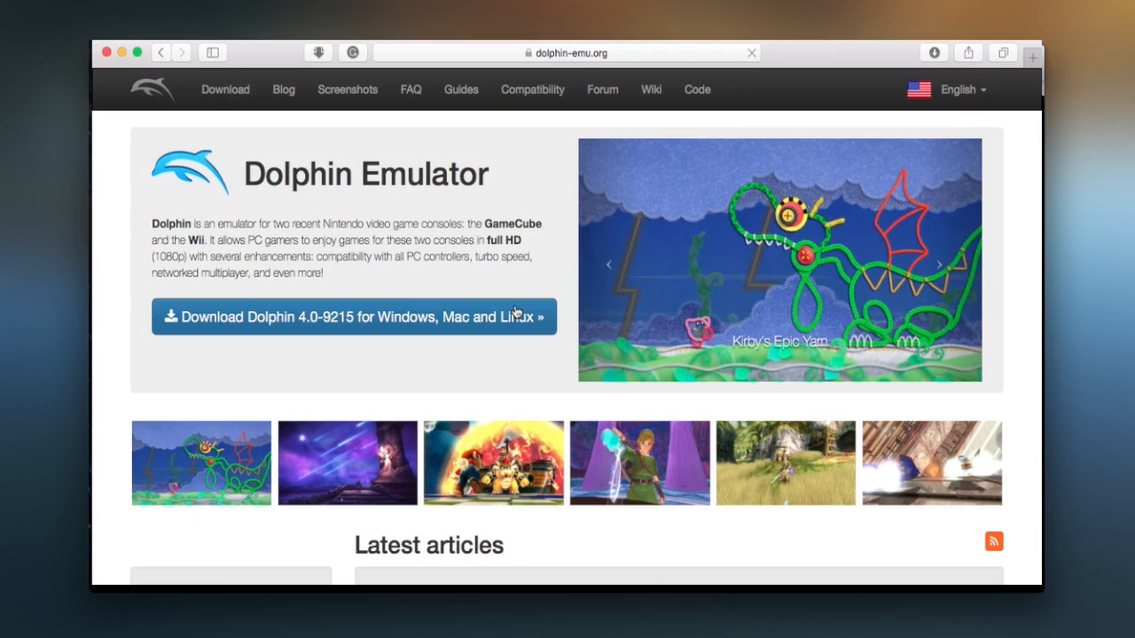
- Follow the 'Download Dolphin 4.0-9215 for Windows, Mac and Linux' link
scroll(down, 3)
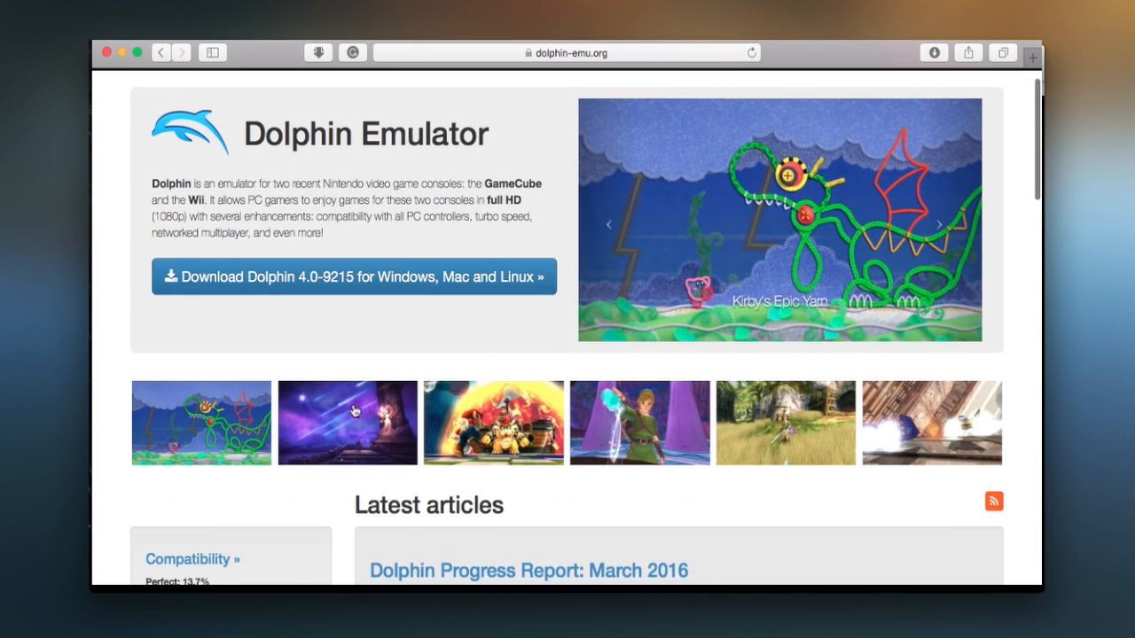
scroll(down, 3)
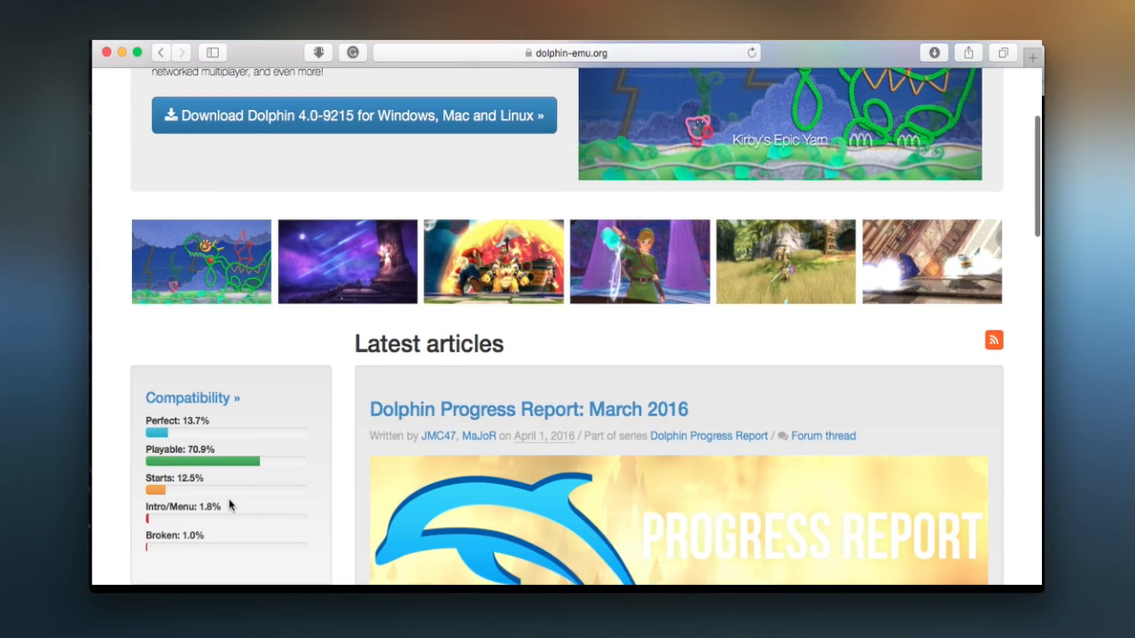
scroll(up, 3)
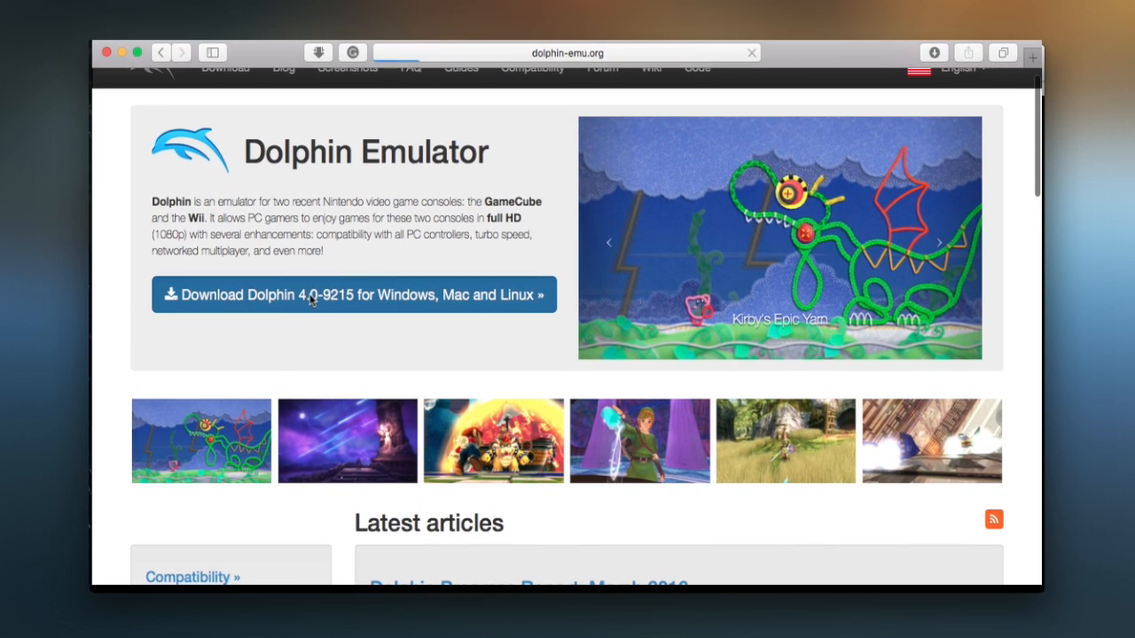
click(353, 294)
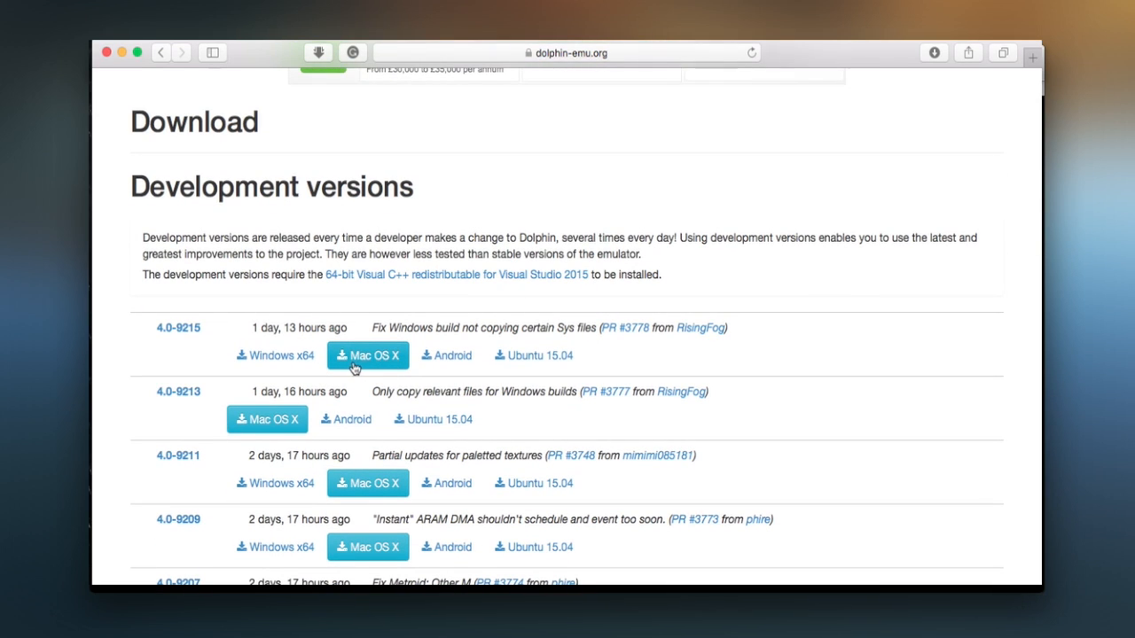
- Download the Mac OS X build of 4.0-9215 and launch it from Downloads
click(367, 355)
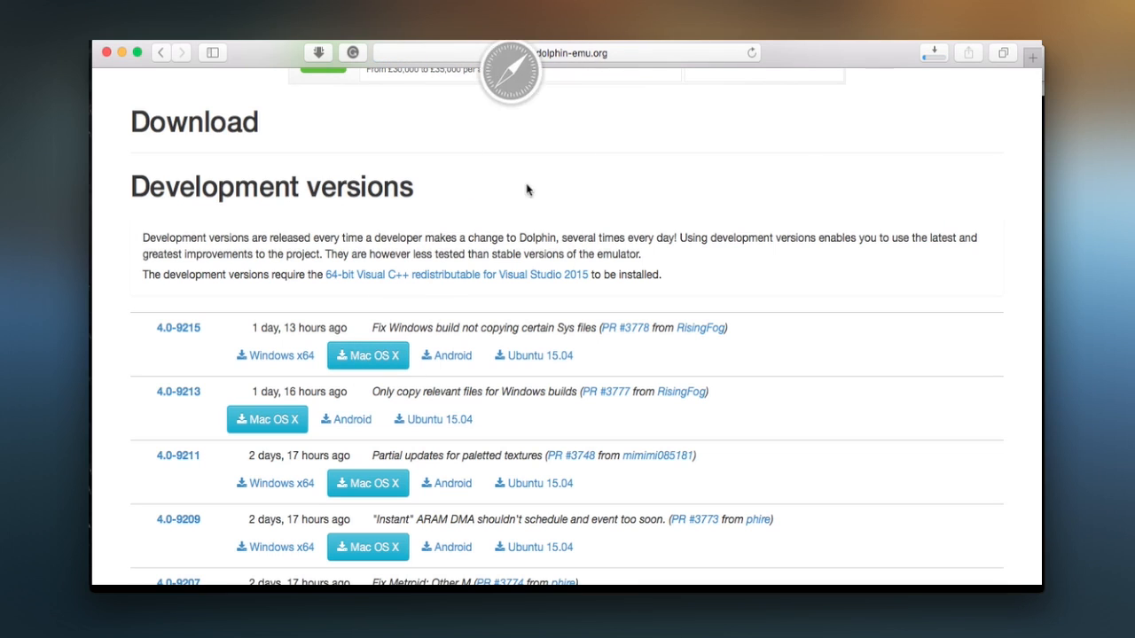
click(932, 54)
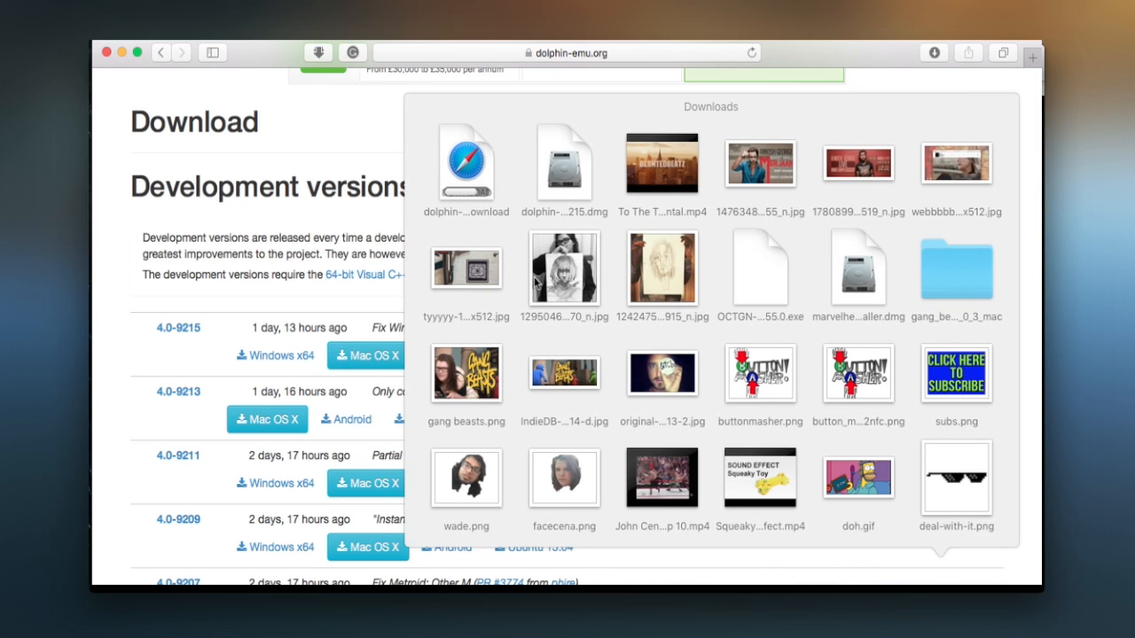
click(561, 191)
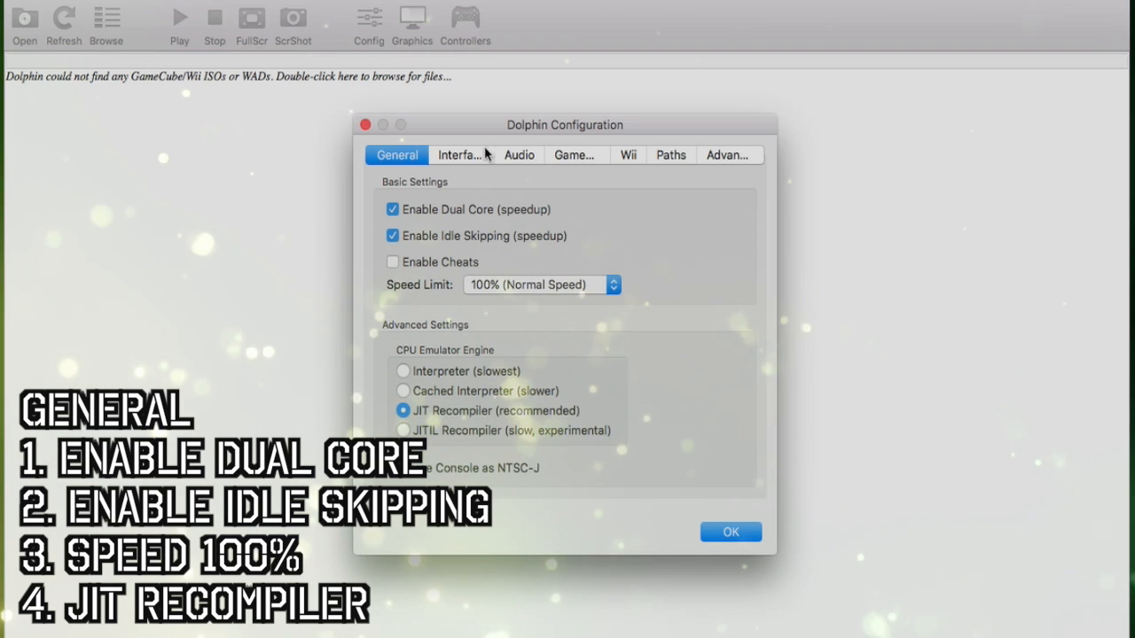
- Review Interface options and keep audio on DSP HLE with OpenAL backend, latency 2
click(460, 155)
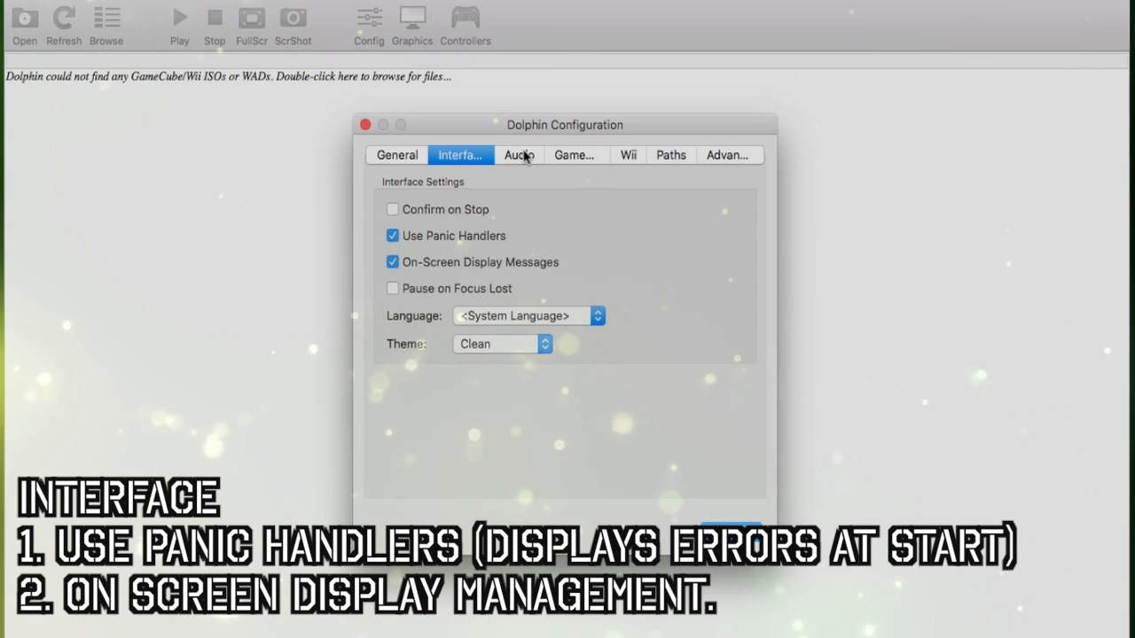
click(518, 155)
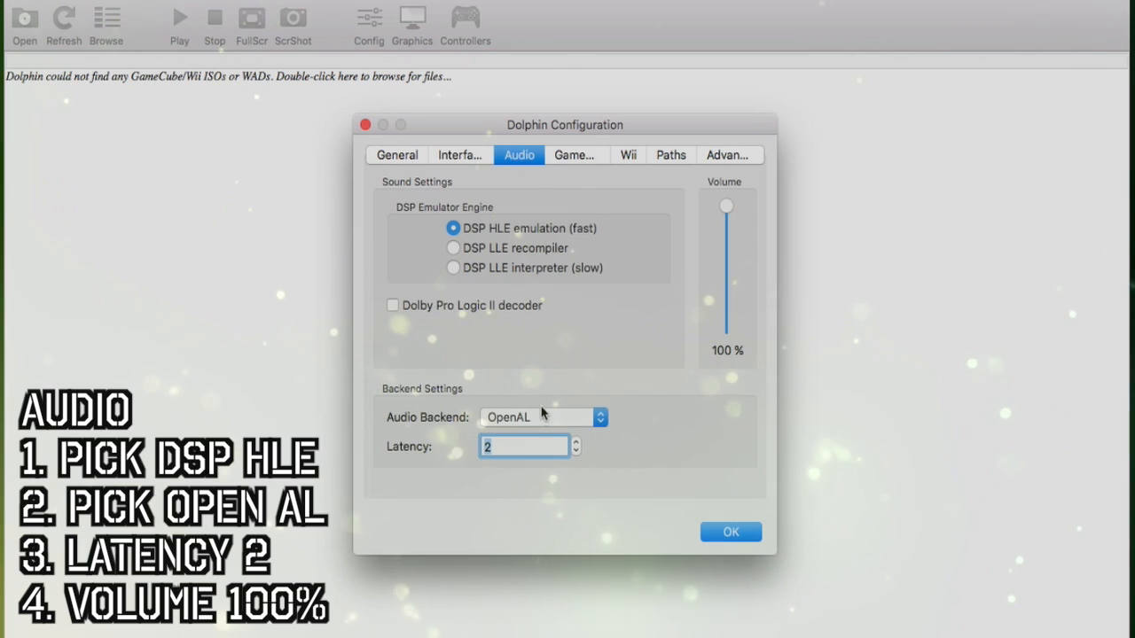
mouse_move(553, 145)
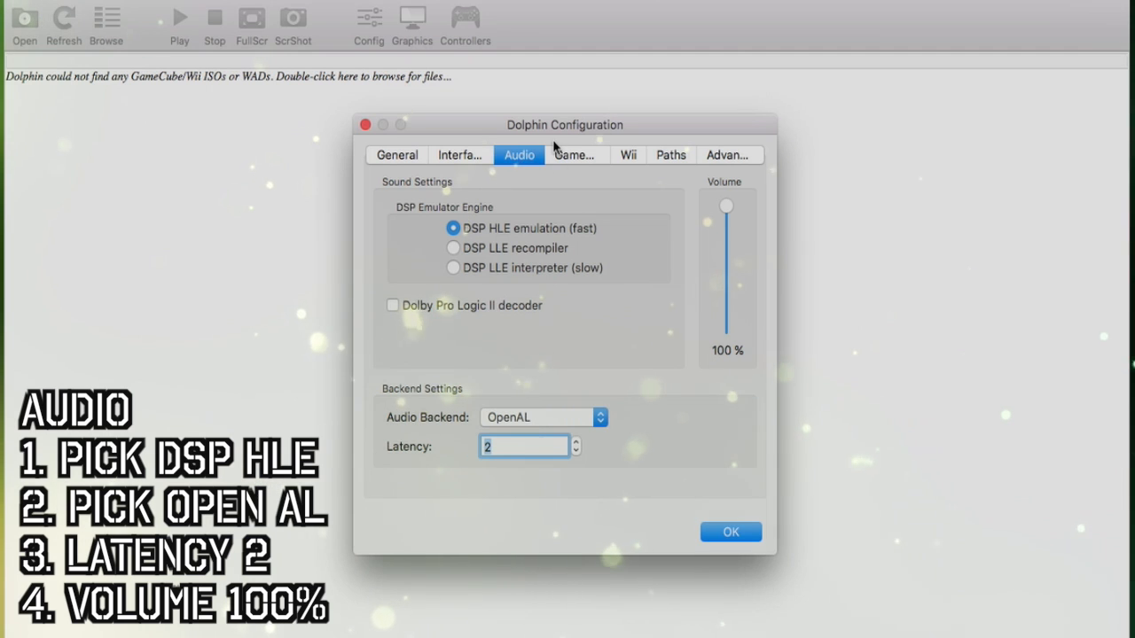
click(599, 417)
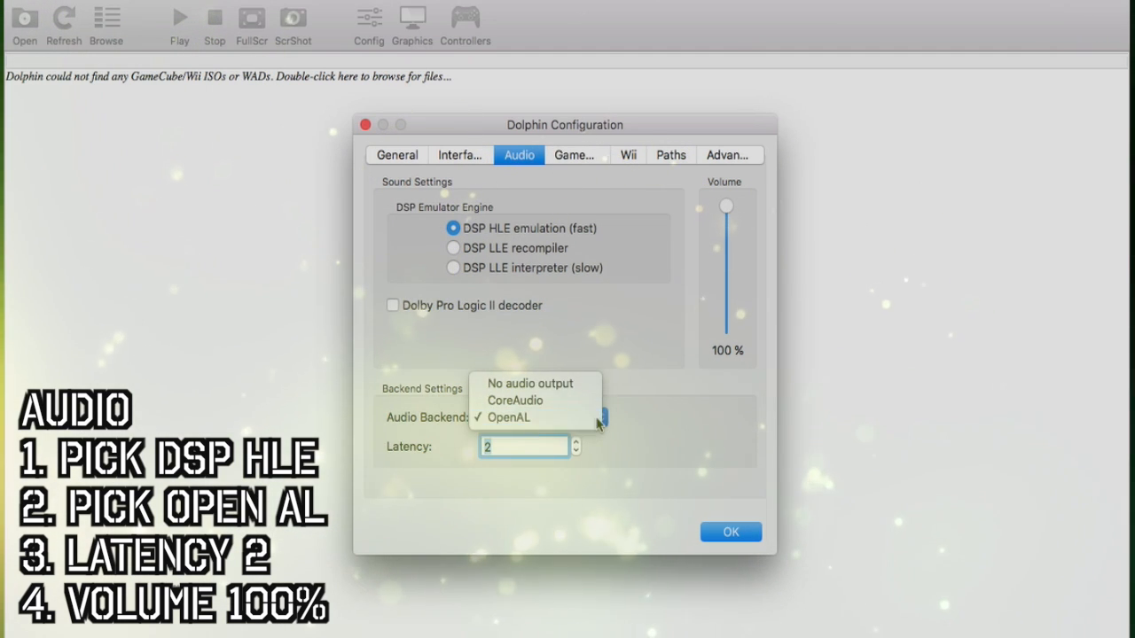
click(575, 154)
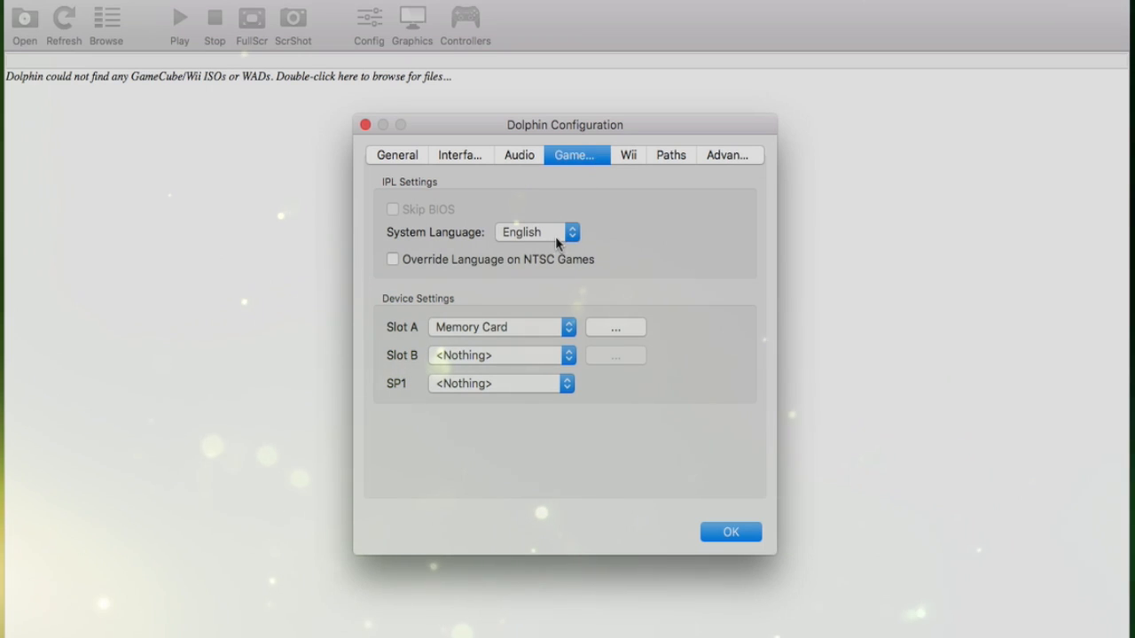
- Review Wii, Paths and Advanced CPU settings, close Config and bring up Graphics
click(628, 154)
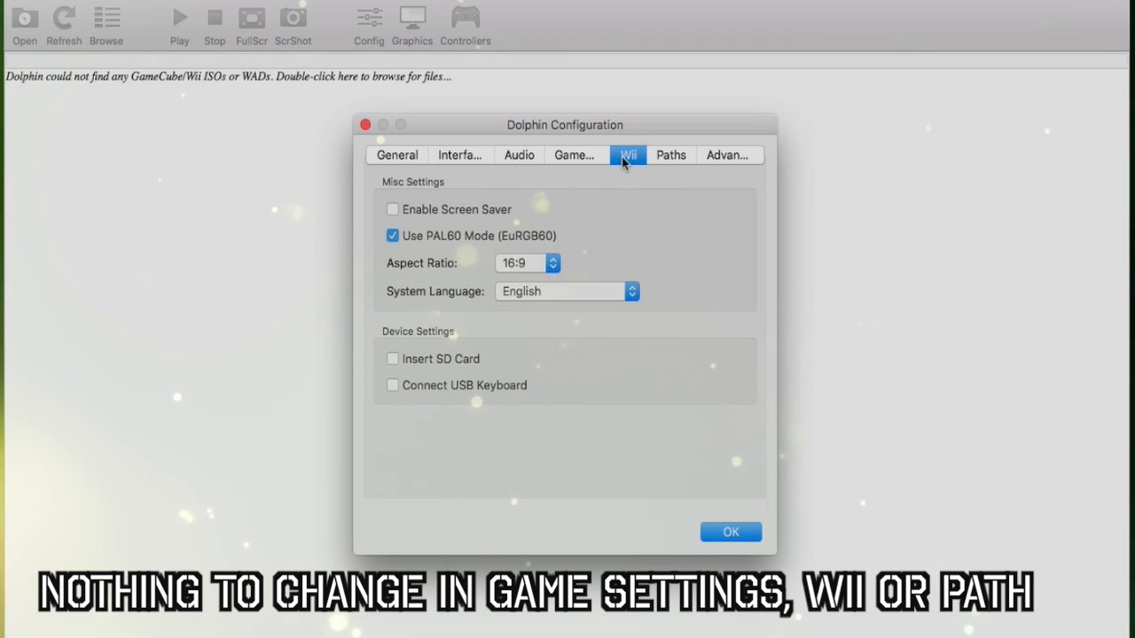
click(670, 154)
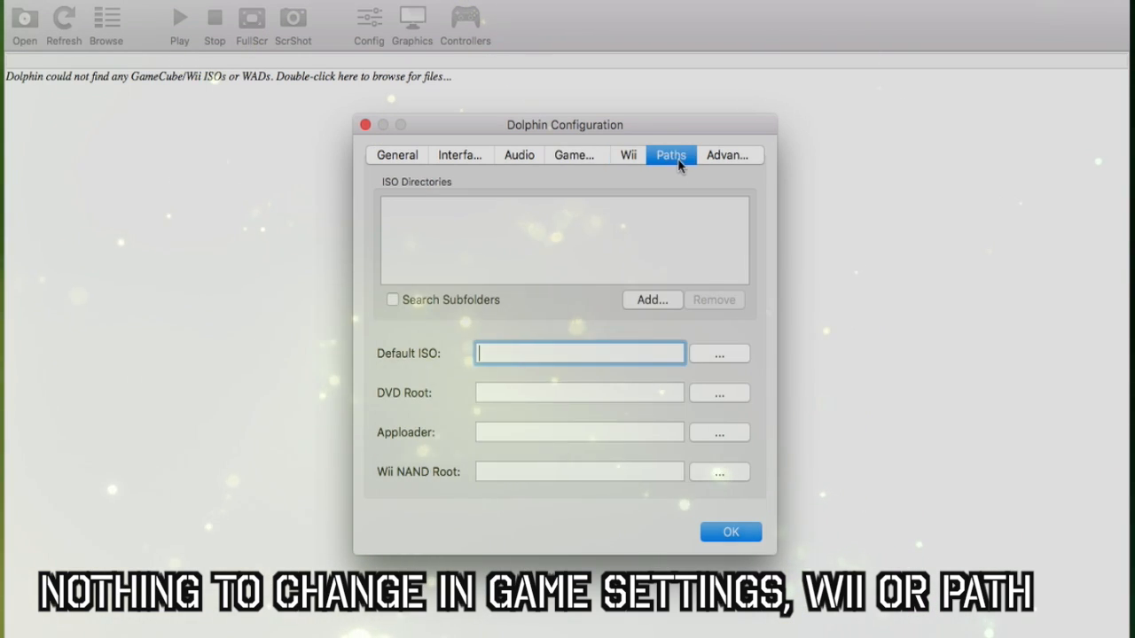
click(729, 154)
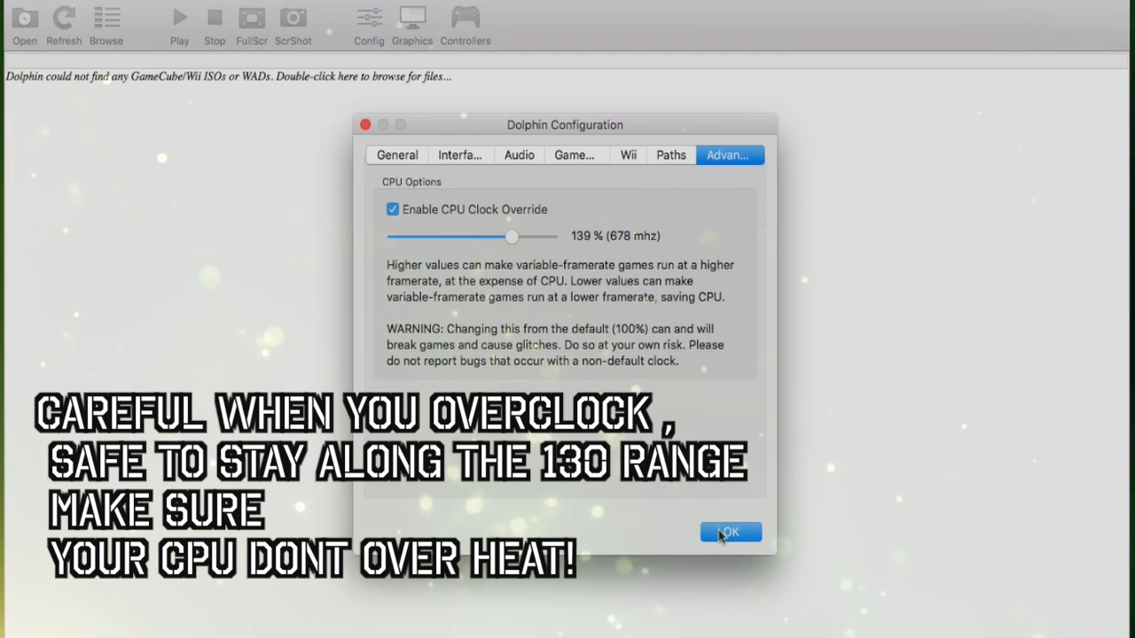
click(731, 532)
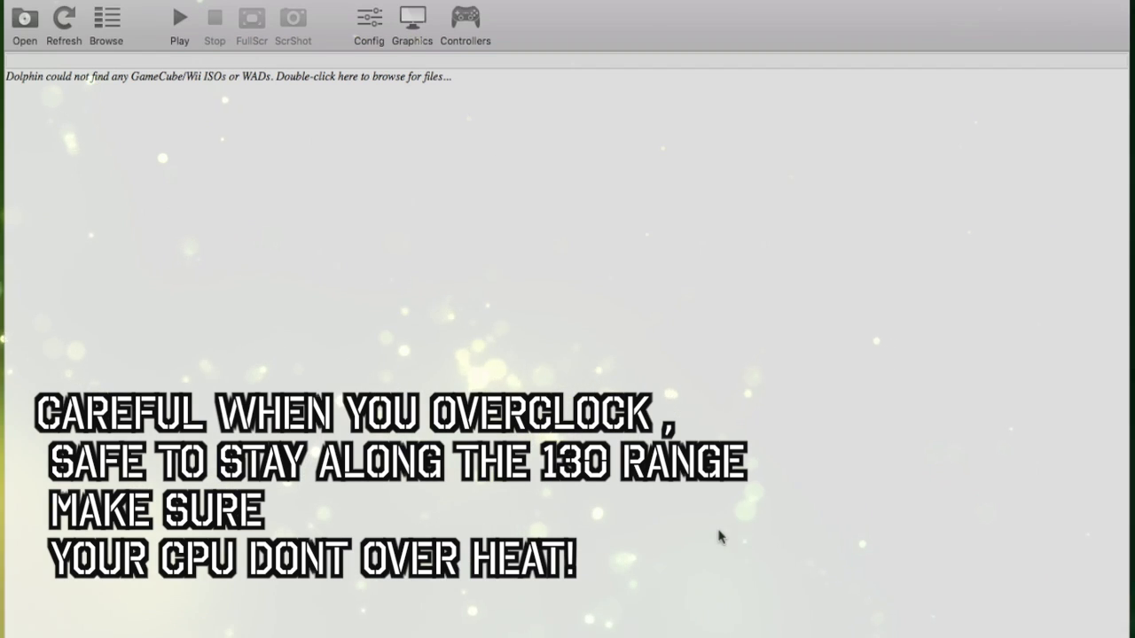
click(412, 18)
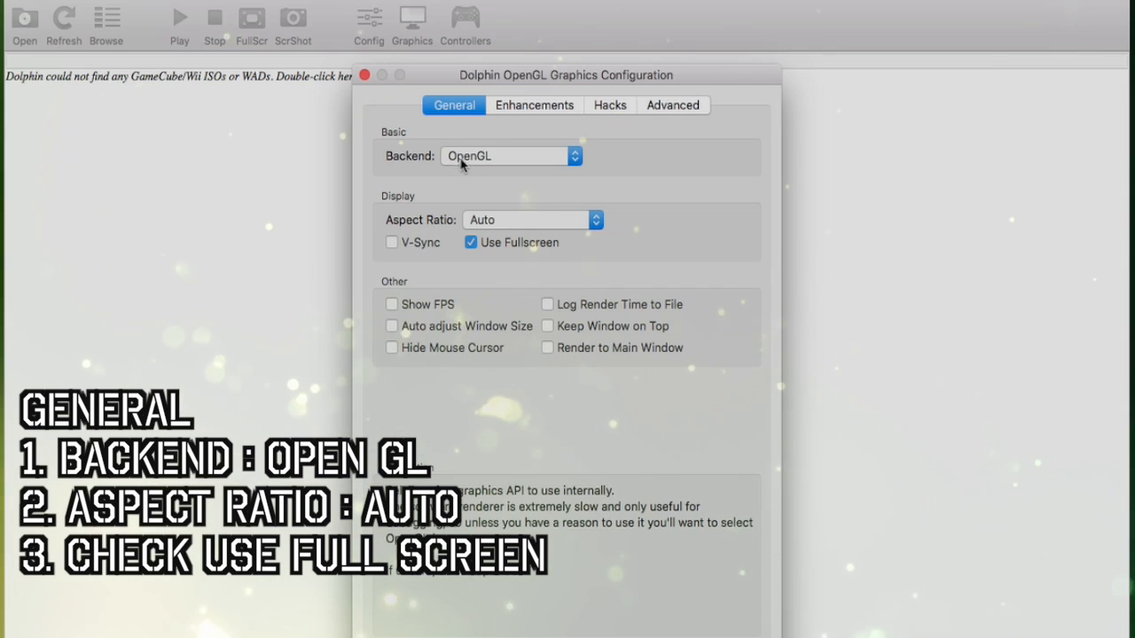
mouse_move(499, 164)
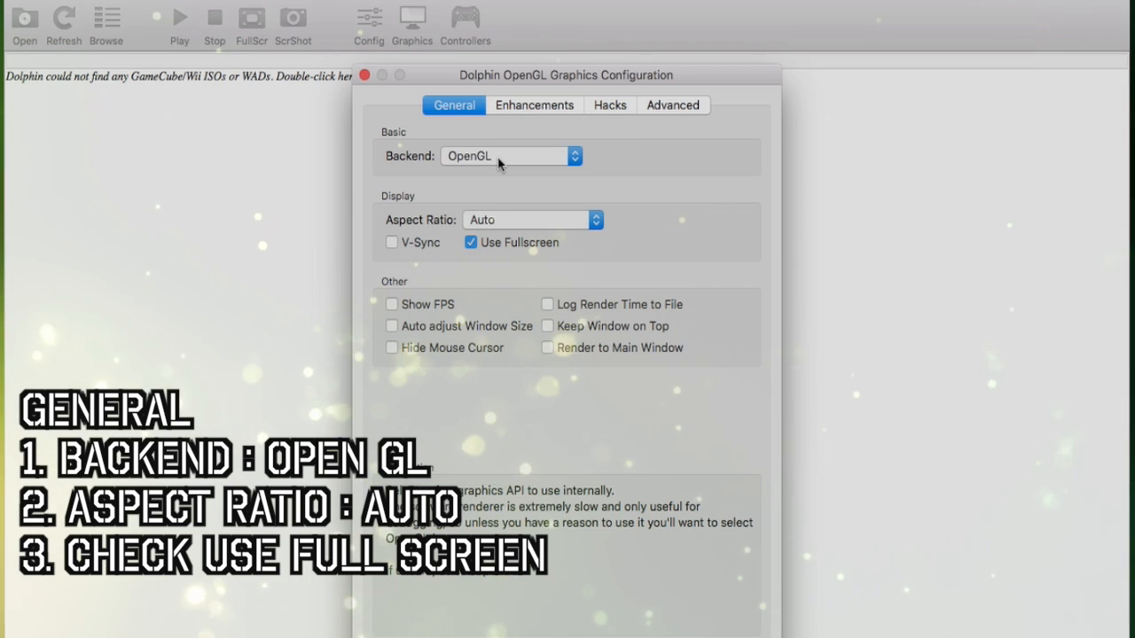
mouse_move(475, 259)
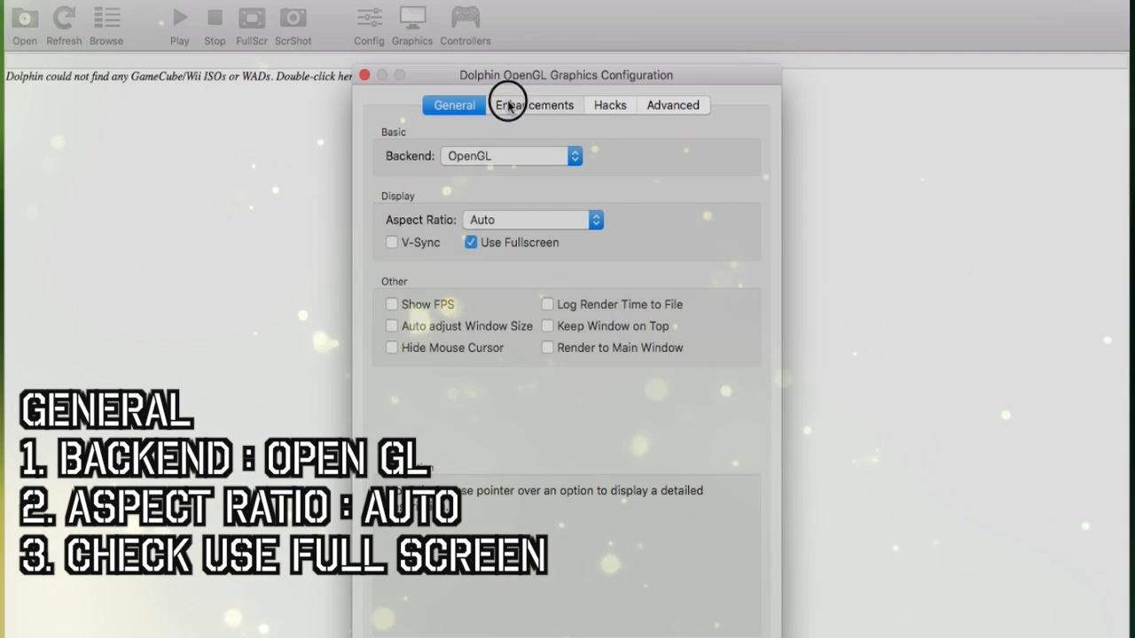
- Leave OpenGL, Auto aspect ratio and fullscreen set; go to Enhancements
click(534, 105)
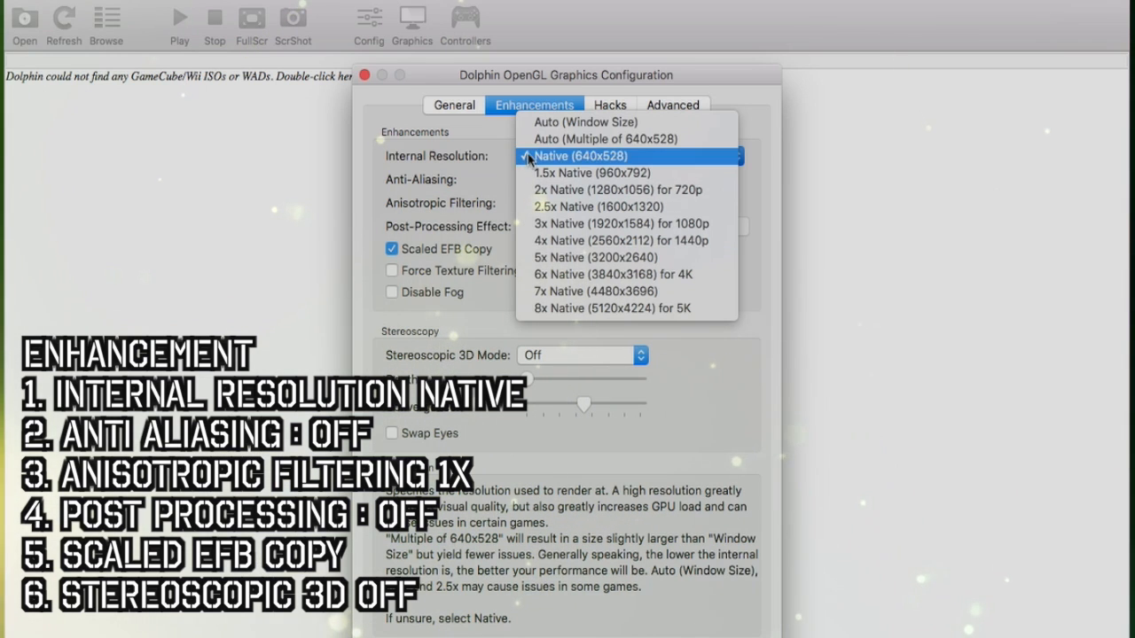
- Render at Native (640x528) with no anti-aliasing, then move to Hacks
click(580, 156)
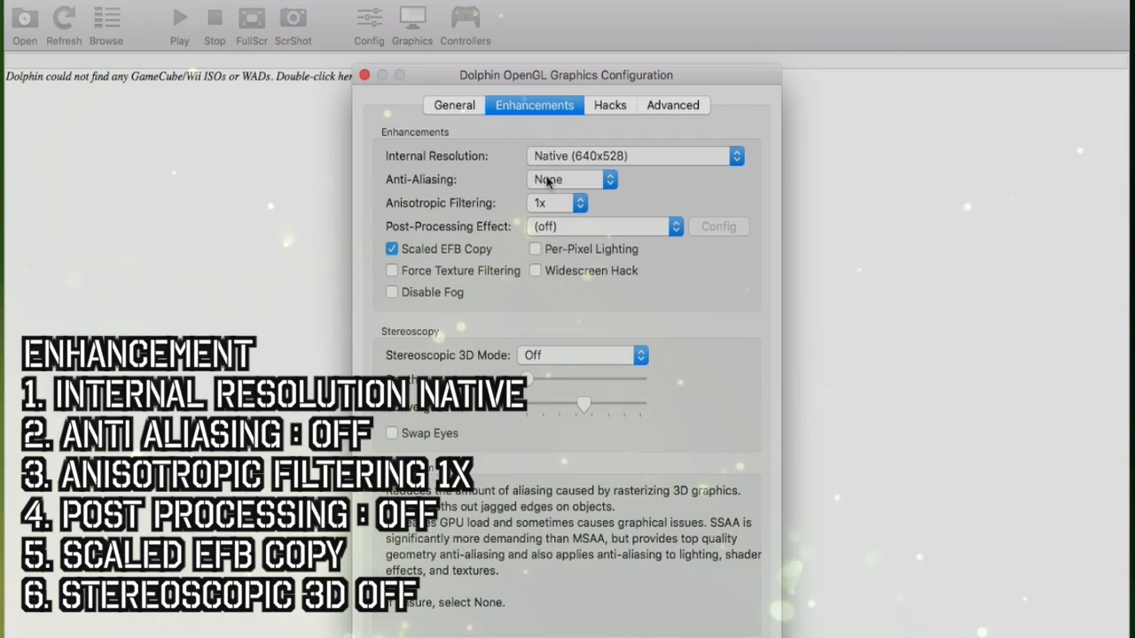
mouse_move(461, 263)
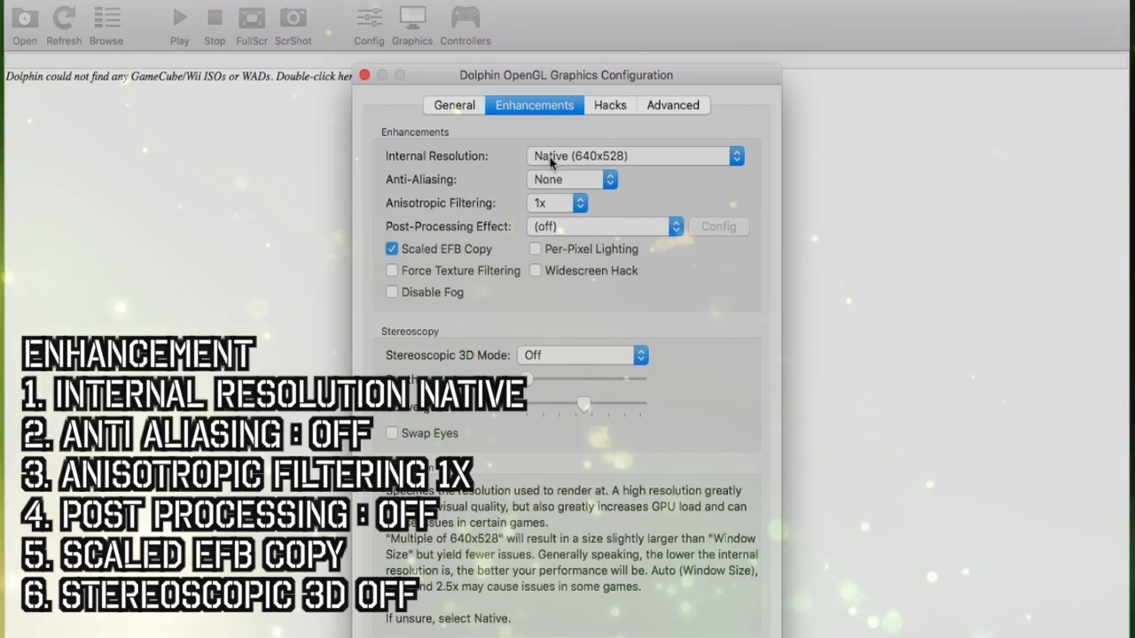
click(611, 105)
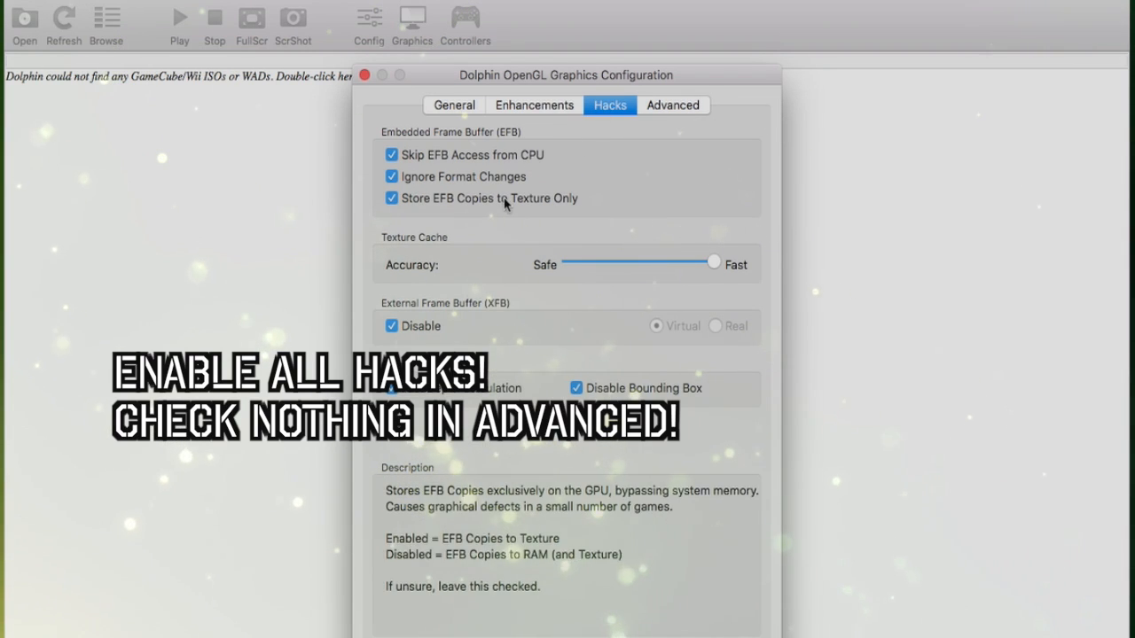
mouse_move(628, 161)
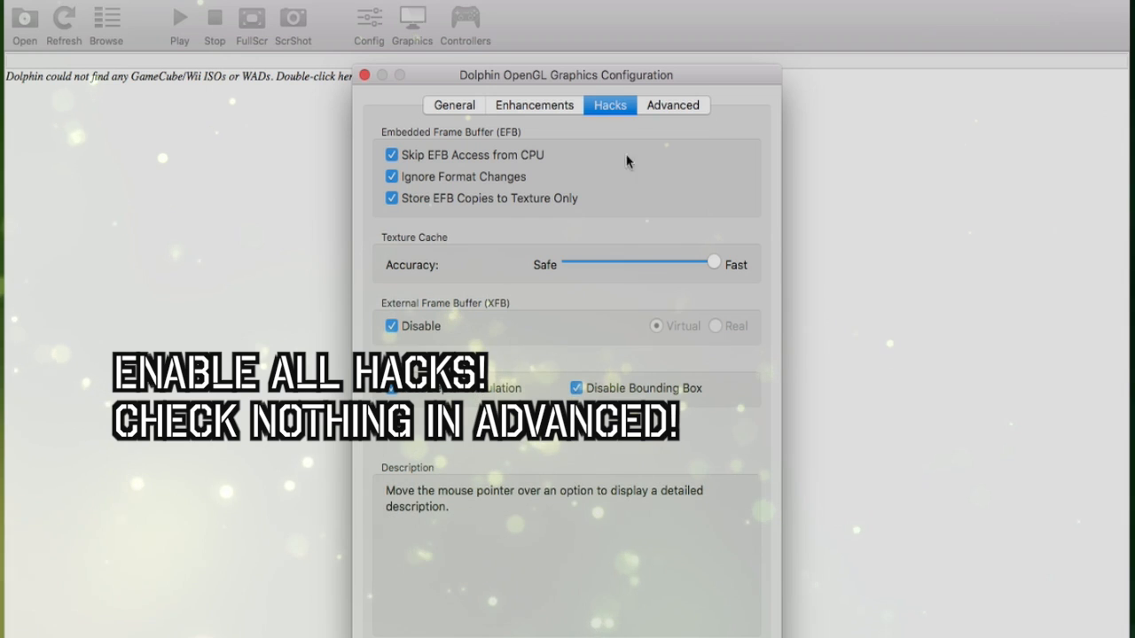
mouse_move(610, 156)
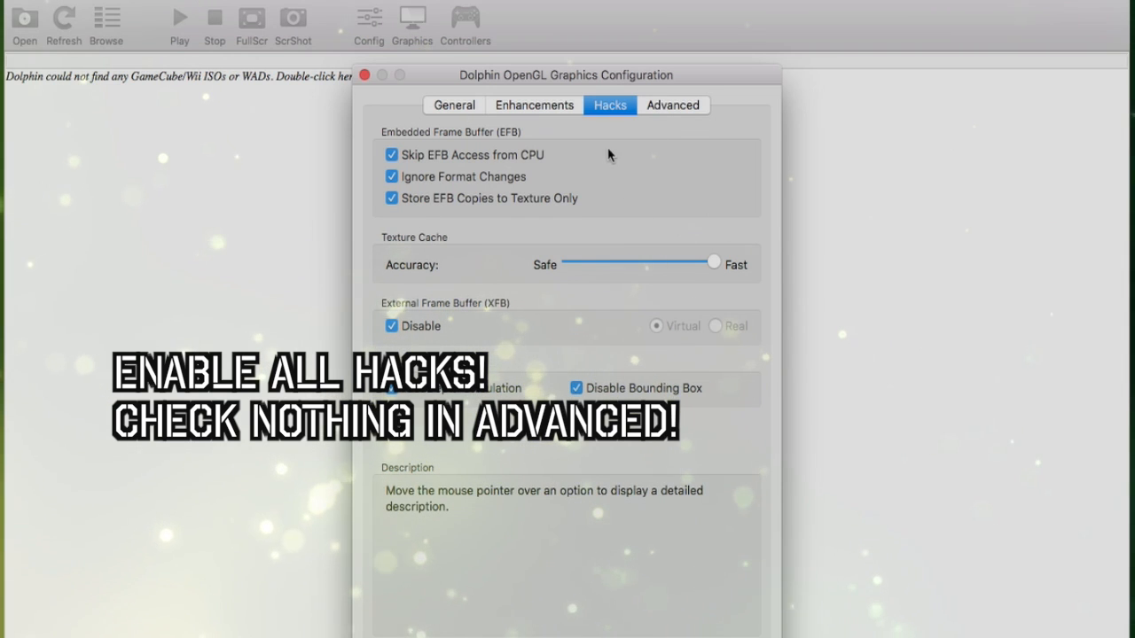
- Keep all hacks on, leave Advanced options unchecked, close Graphics
click(673, 105)
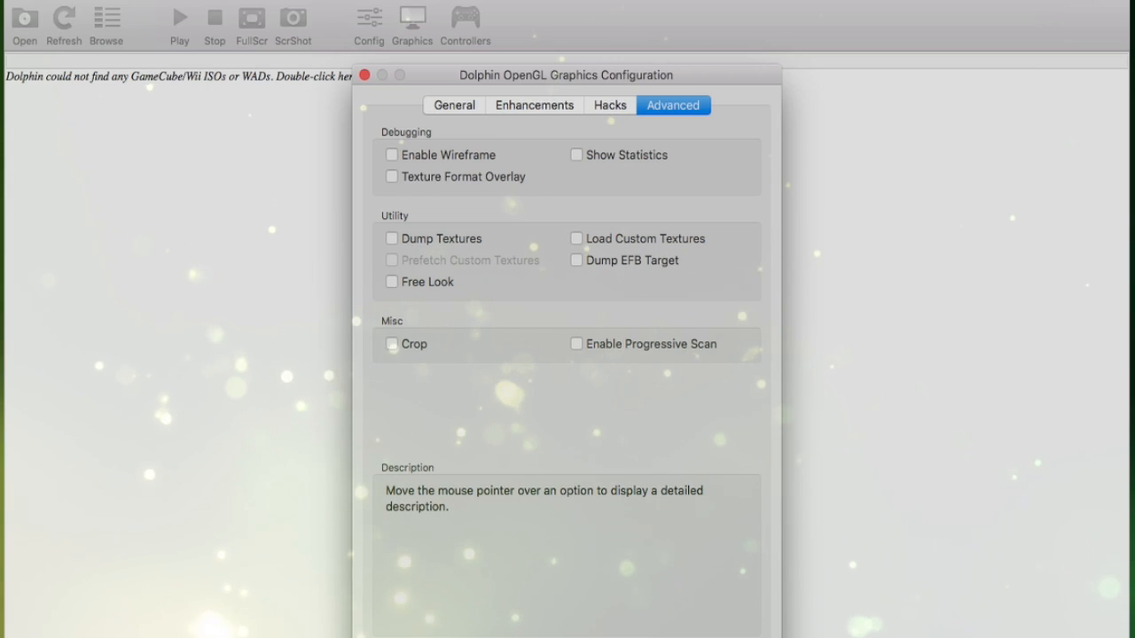
click(464, 22)
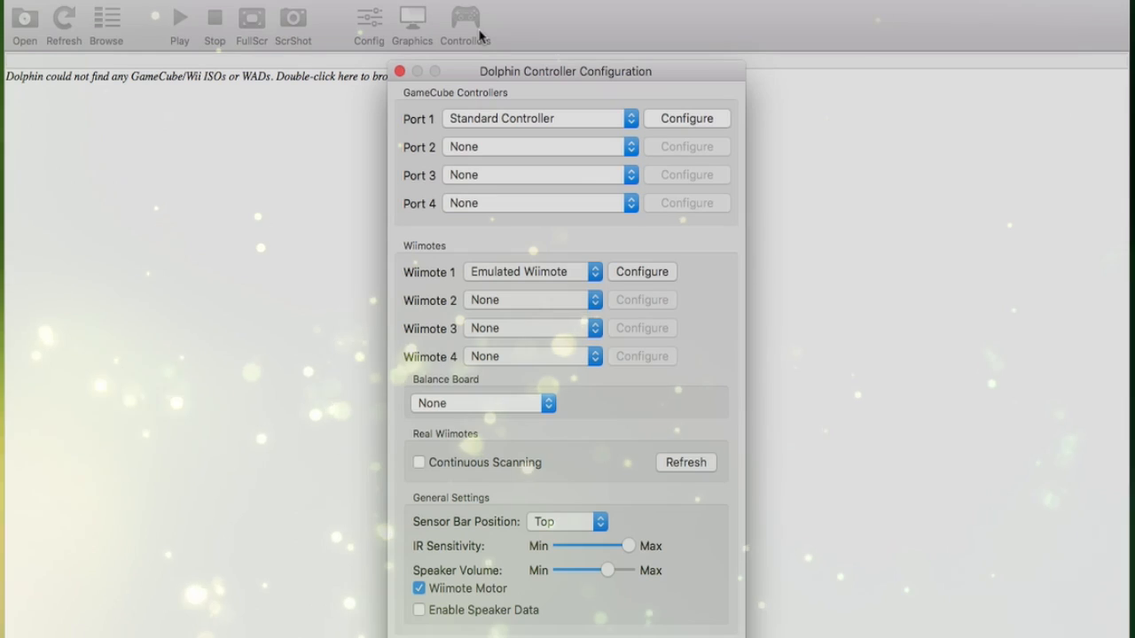
mouse_move(660, 127)
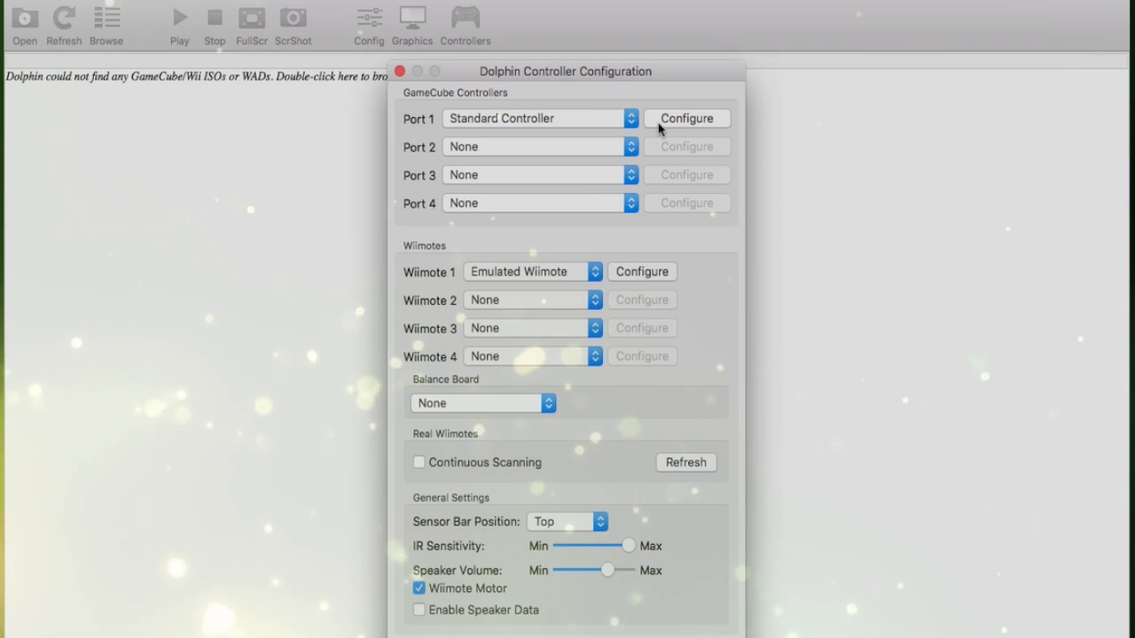
- Map GameCube Port 1 to Keyboard/0/Apple Internal Keyboard and confirm with OK
click(686, 117)
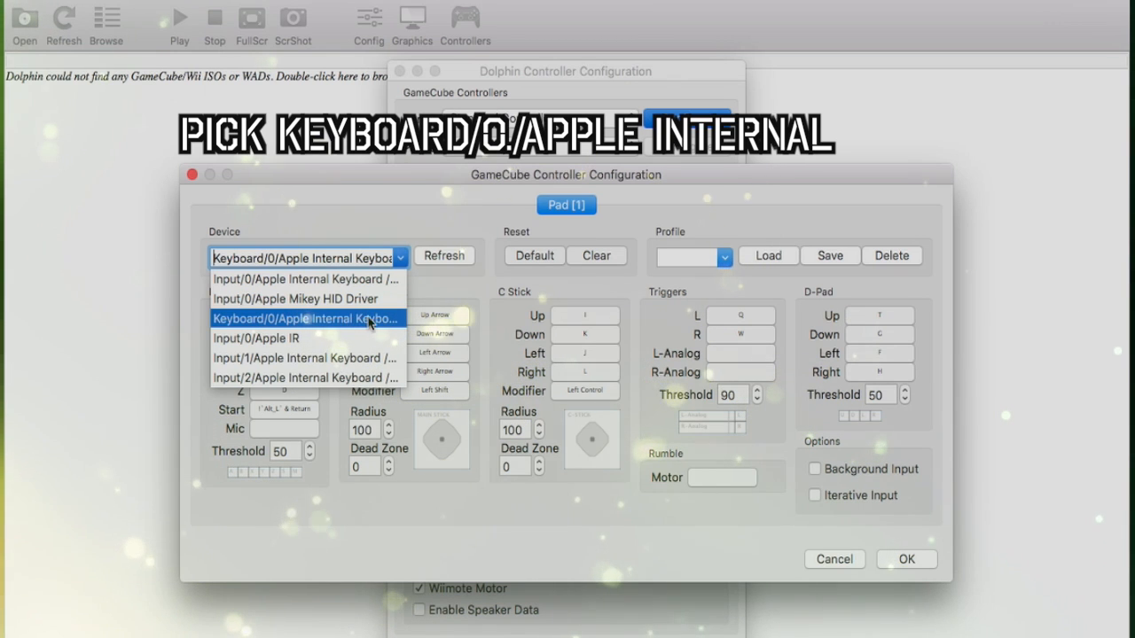
click(302, 319)
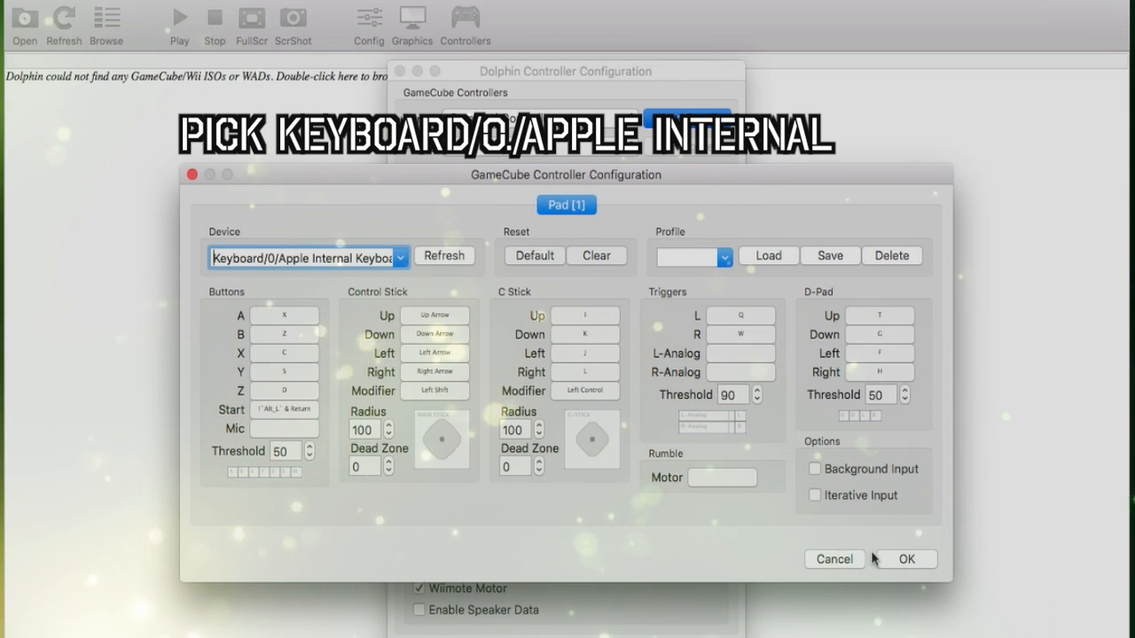
click(904, 559)
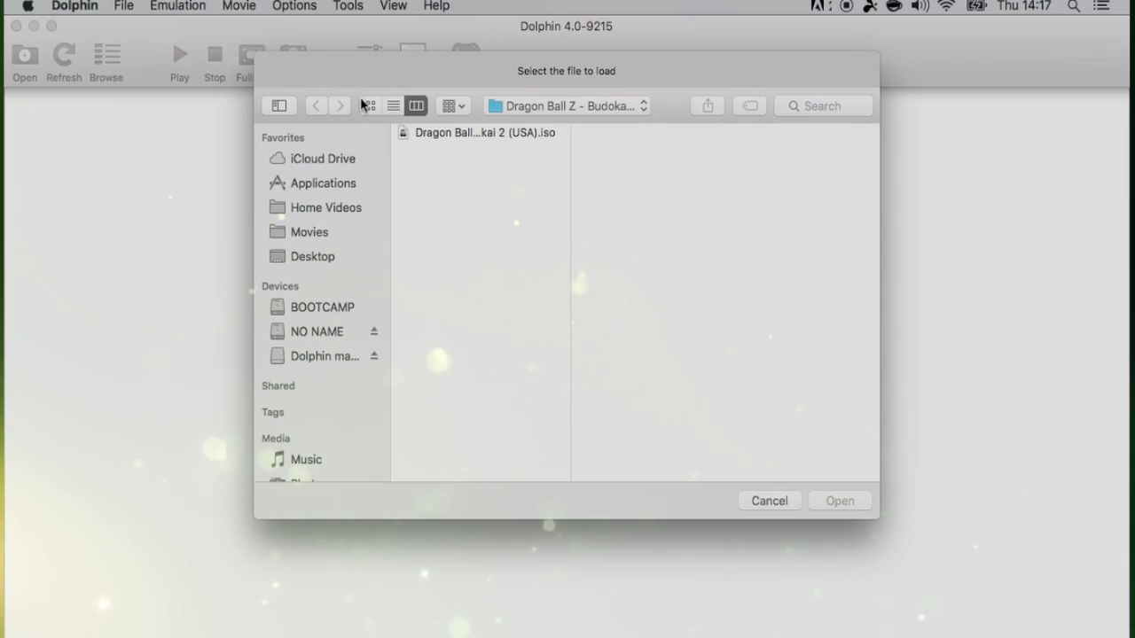
- Open Dragon Ball Z - Budokai 2 (USA).iso so the game starts running
click(486, 132)
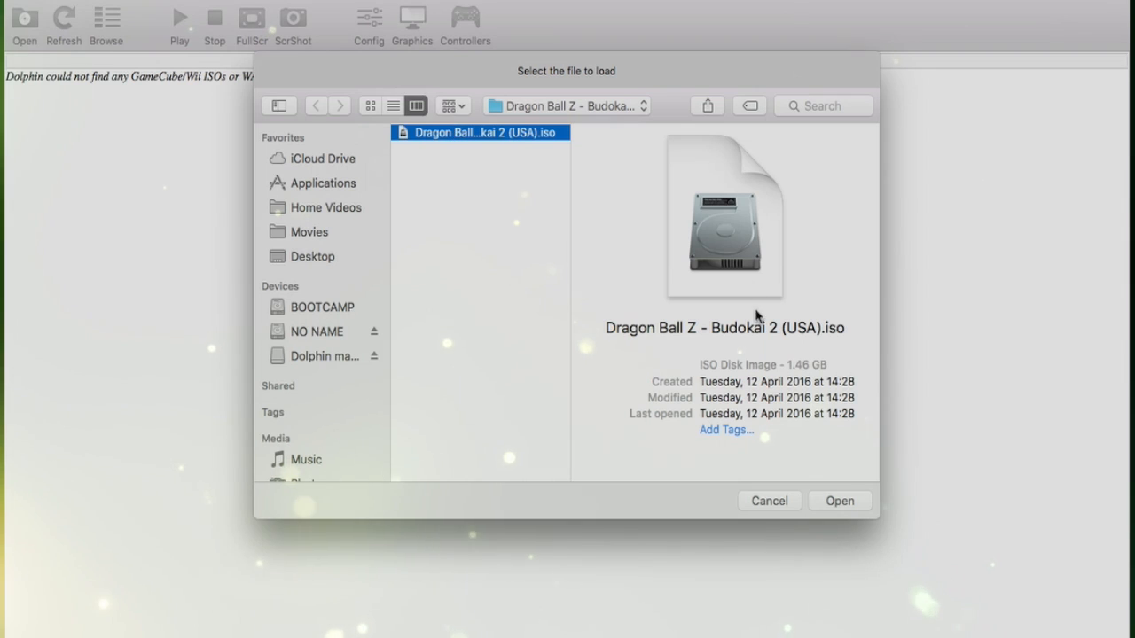
click(837, 500)
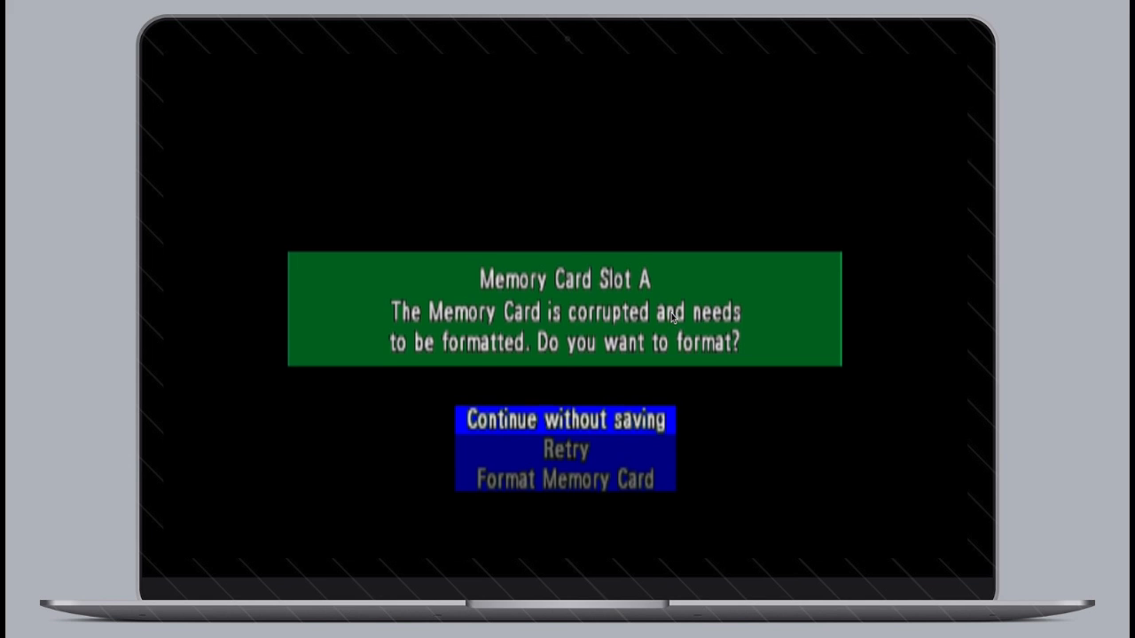